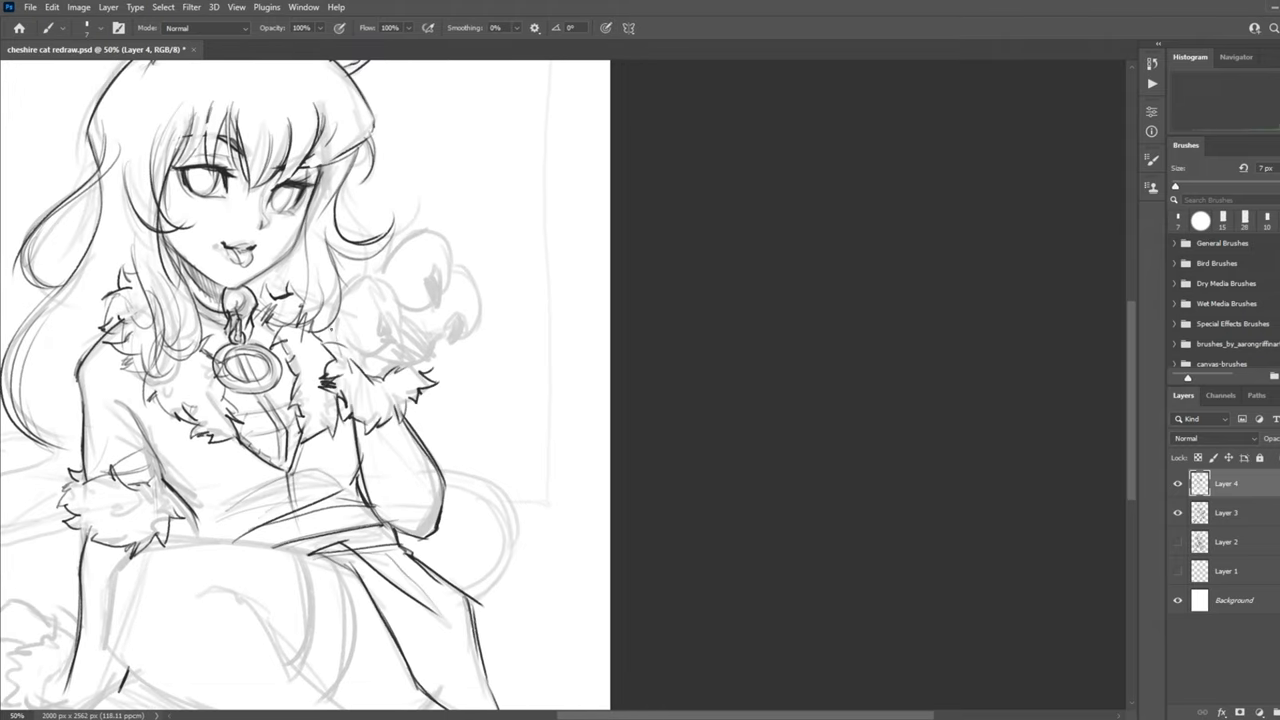
Draw refined brush lines over the face, hair and fur-trimmed outfit on Layer 4.
left_click_drag(340, 300, 470, 330)
type("bg")
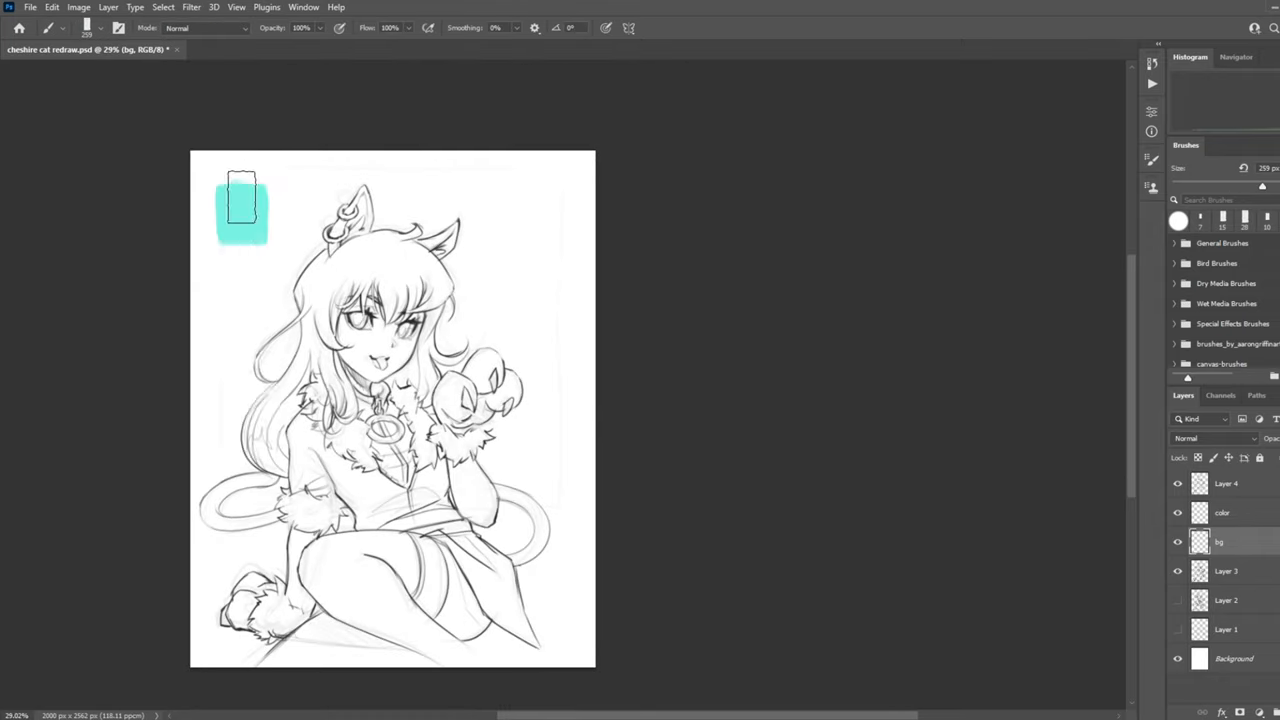
Paint a flat aqua block on the bg layer behind and around the figure.
left_click_drag(240, 204, 564, 376)
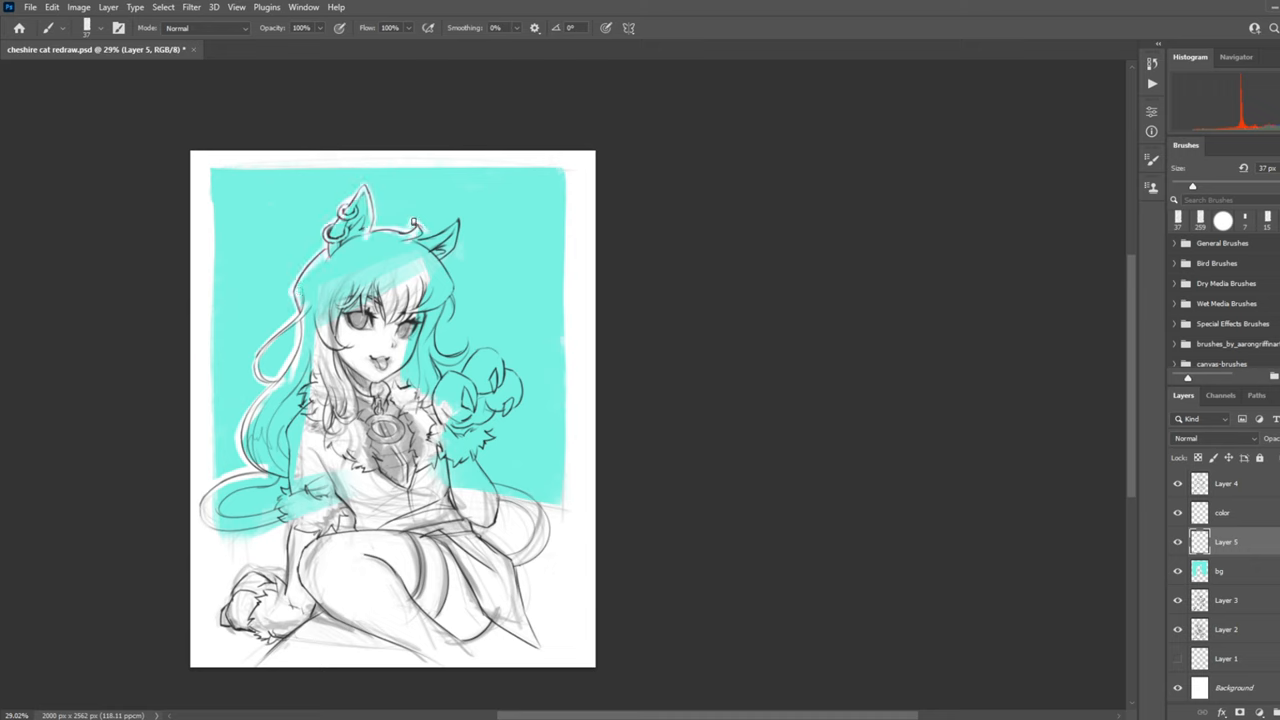
left_click_drag(412, 222, 516, 372)
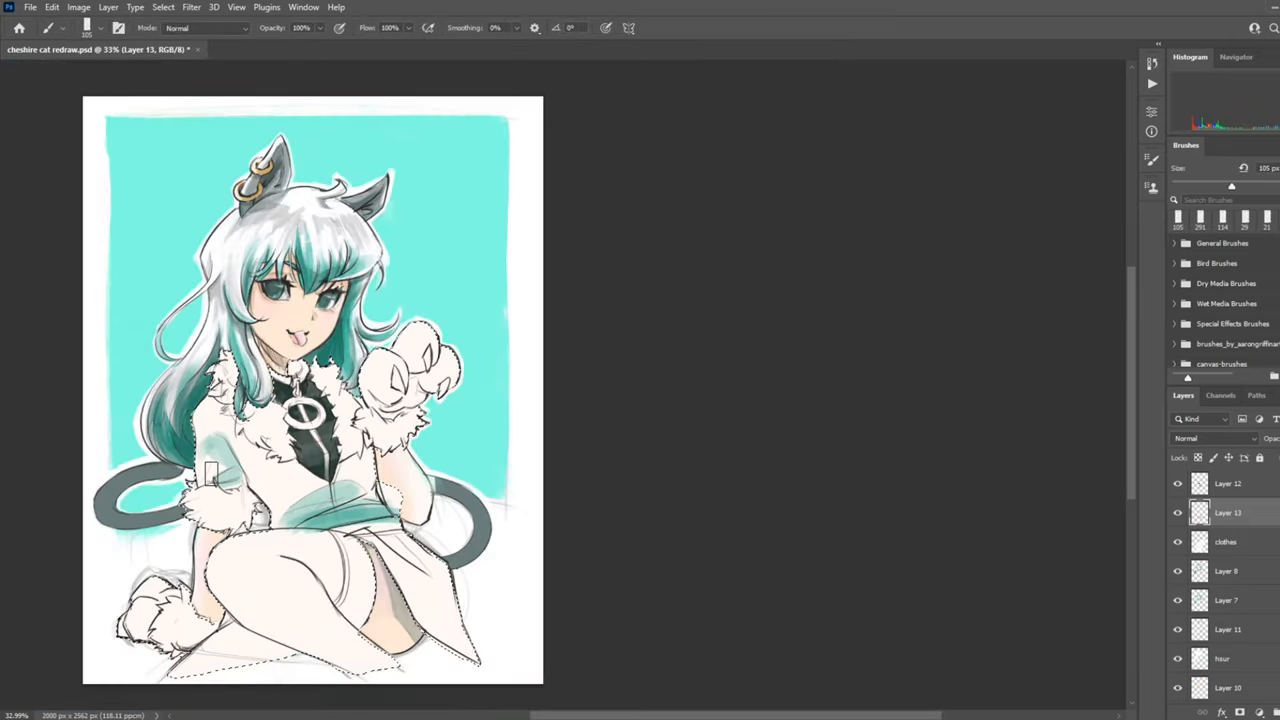
Brush aqua shadow across the skirt and lap on Layer 13.
left_click_drag(210, 476, 190, 640)
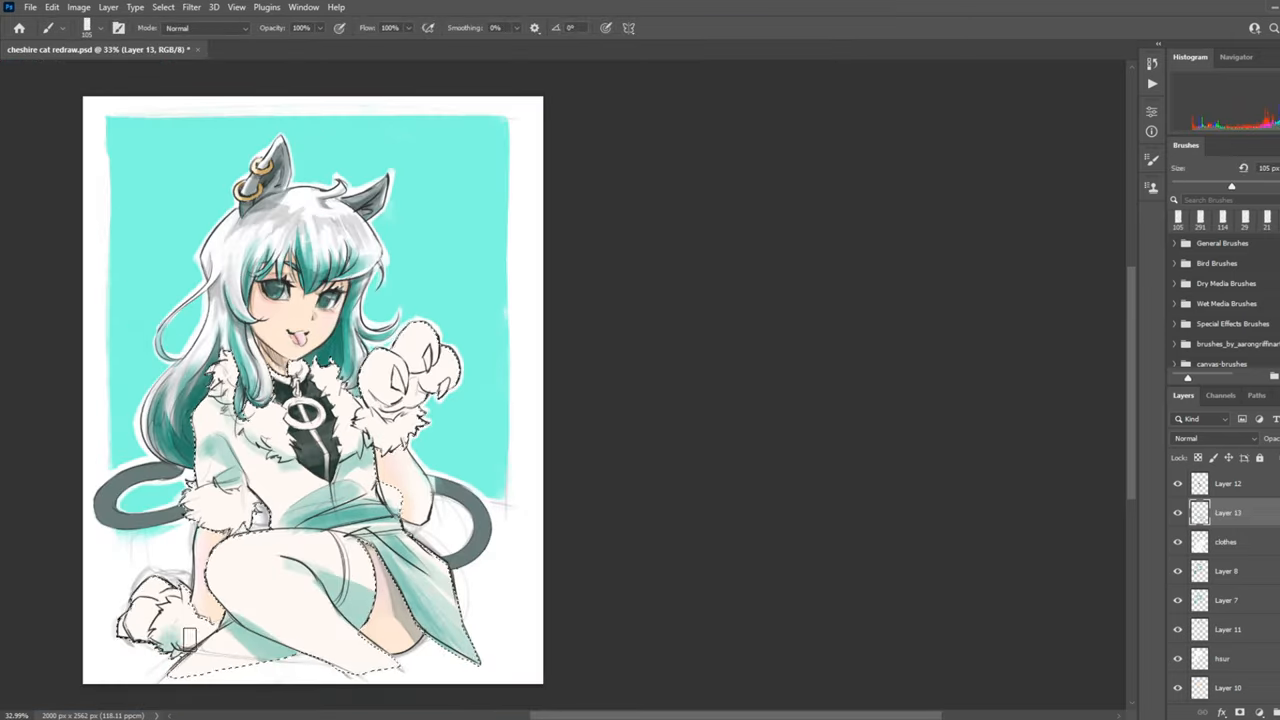